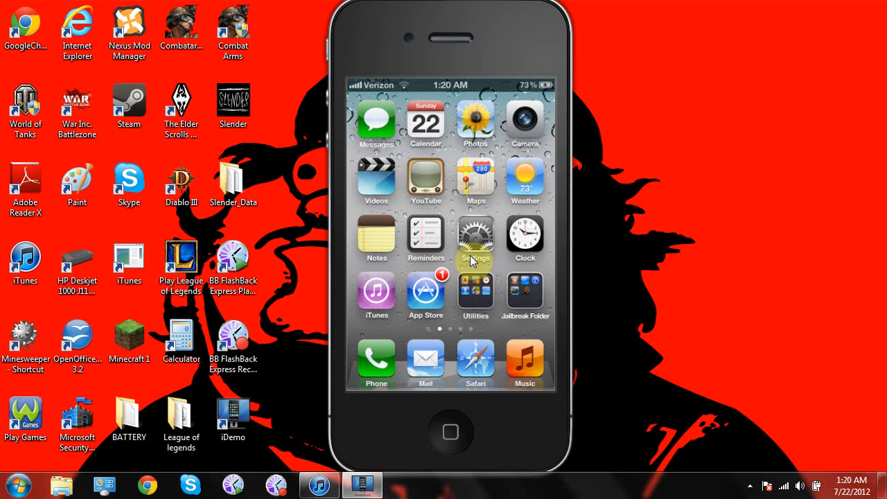
pyautogui.moveTo(530, 288)
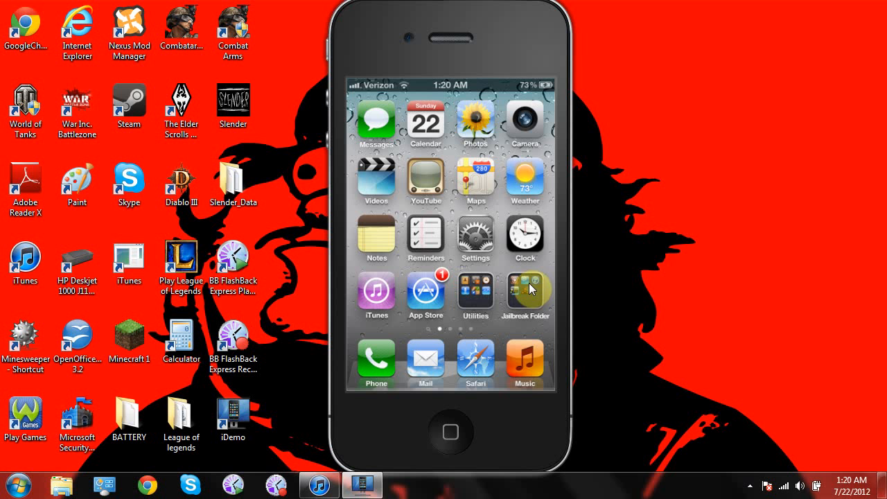
# Step: Open the Jailbreak Folder to show Cydia, WinterBoard, Downloader, ScreenShotr and Barrel
pyautogui.click(61, 484)
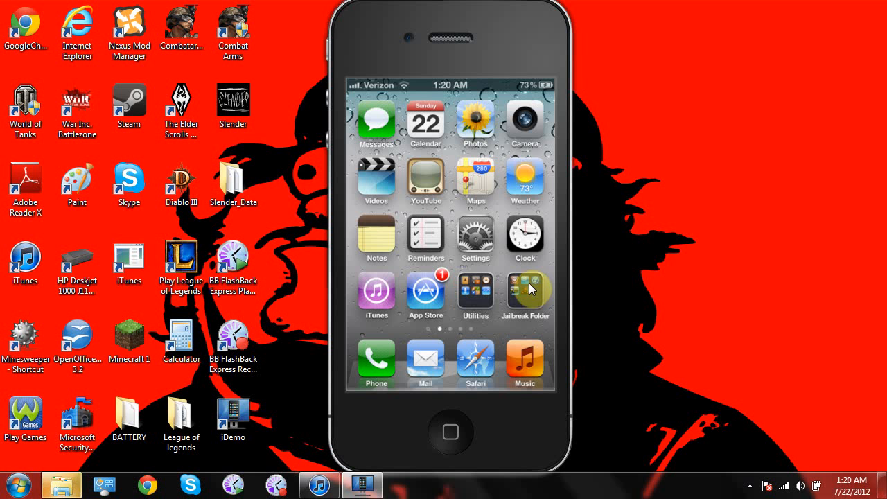
pyautogui.click(525, 289)
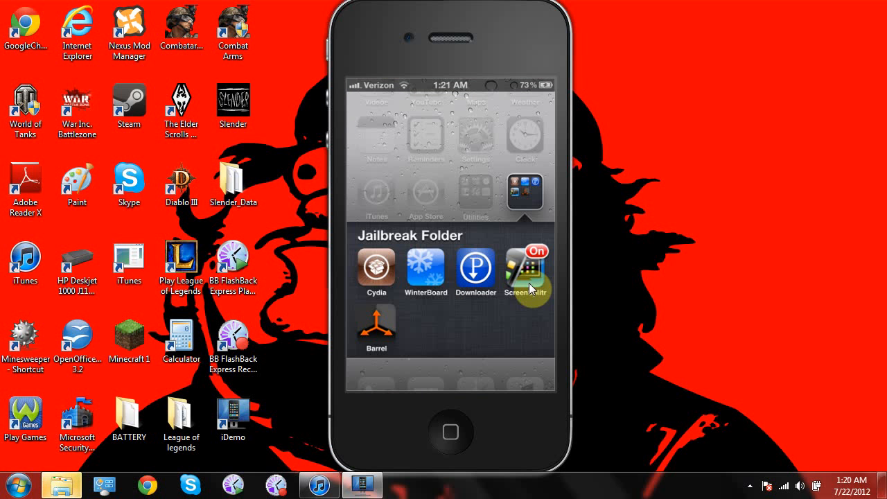
# Step: Launch Cydia and show the Manage > Sources list with BigBoss, ModMyi.com and xSellize
pyautogui.click(526, 270)
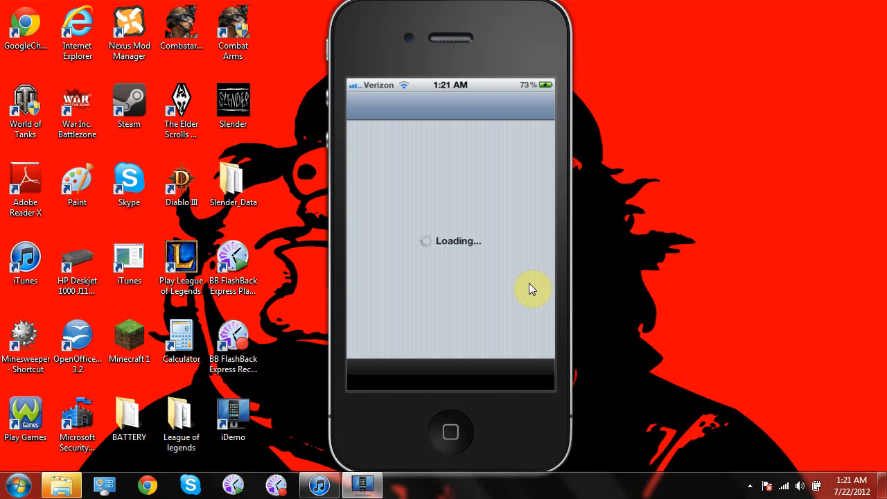
pyautogui.click(533, 374)
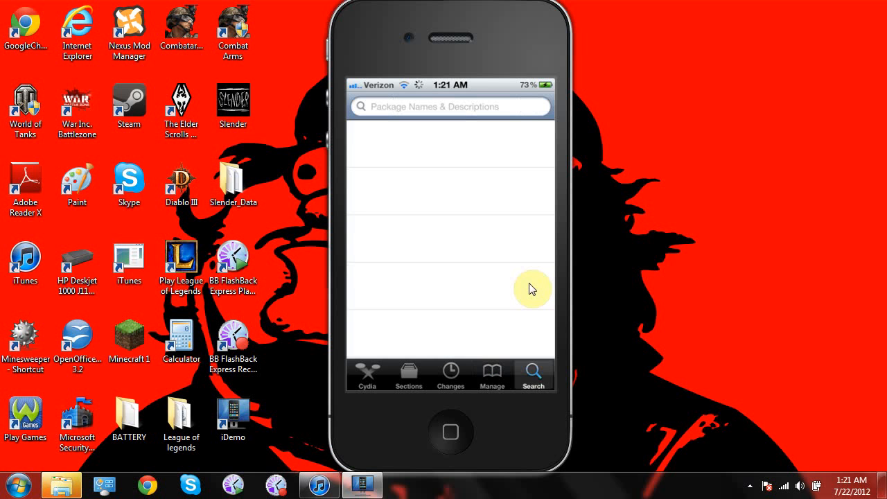
pyautogui.click(491, 375)
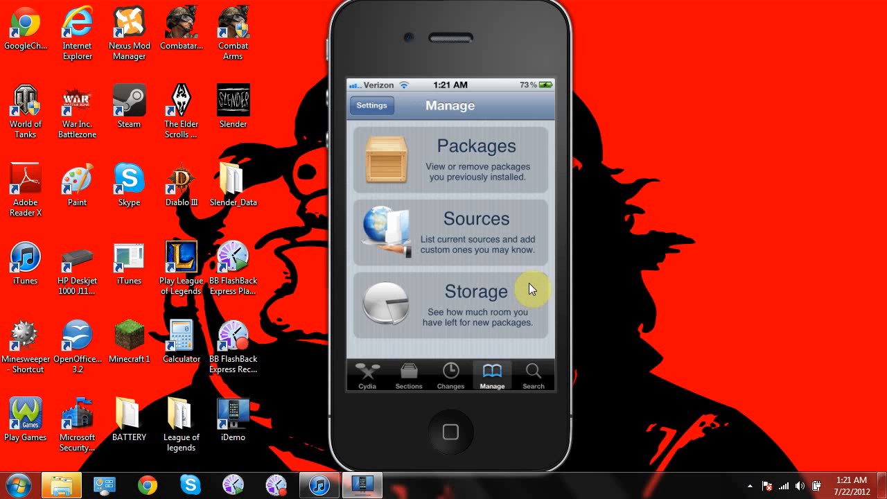
pyautogui.click(450, 232)
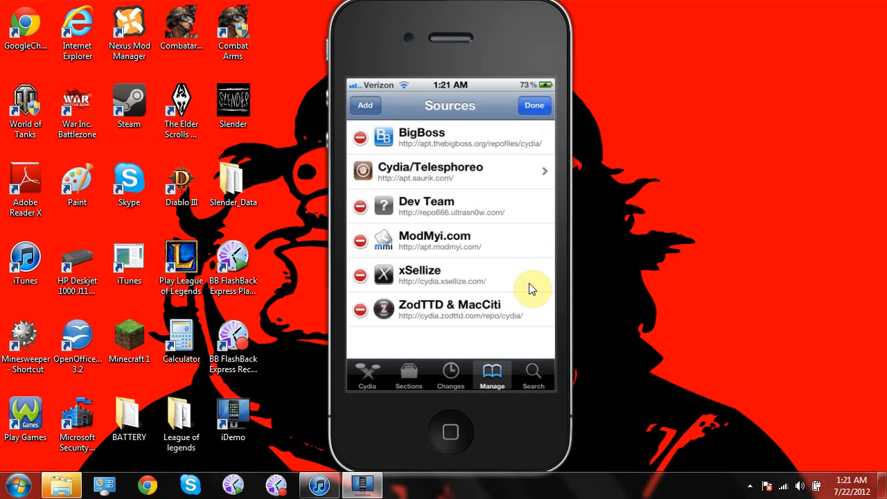
pyautogui.click(365, 106)
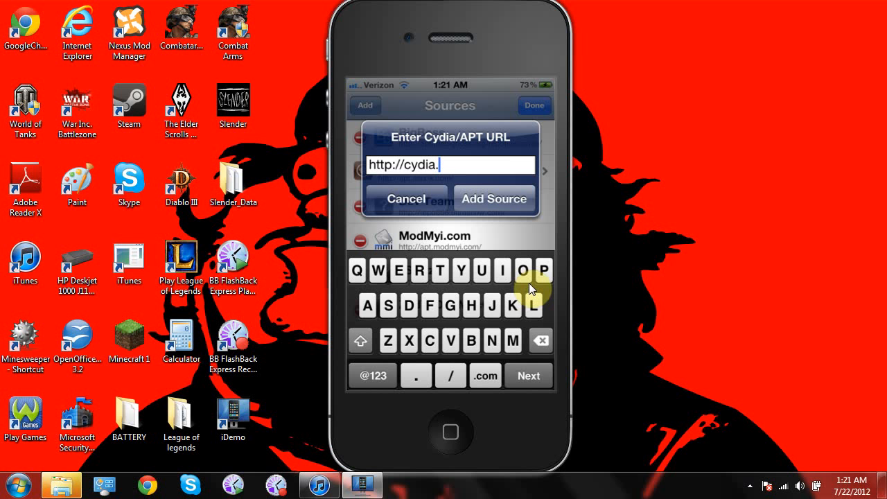
pyautogui.write('xsellu')
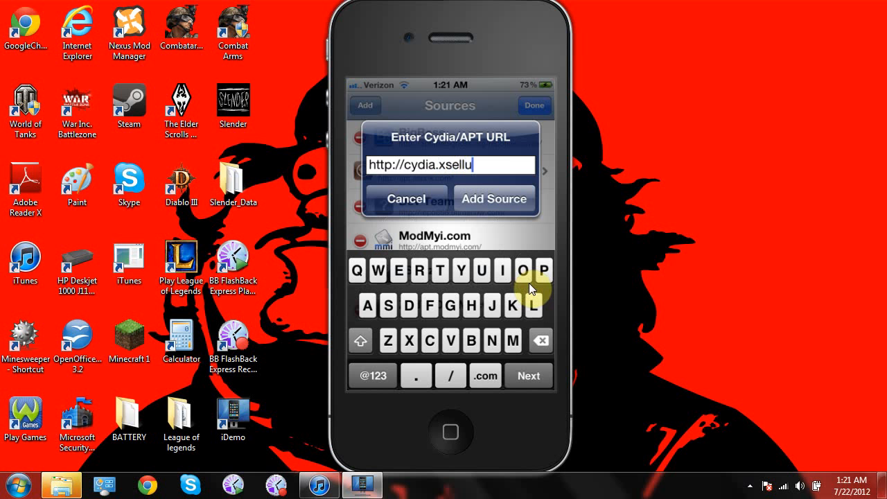
pyautogui.write('iz')
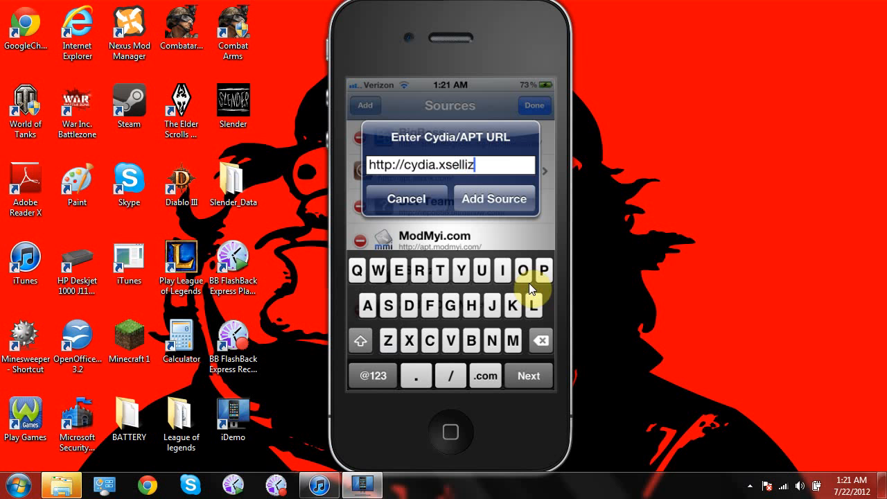
pyautogui.write('e.com/')
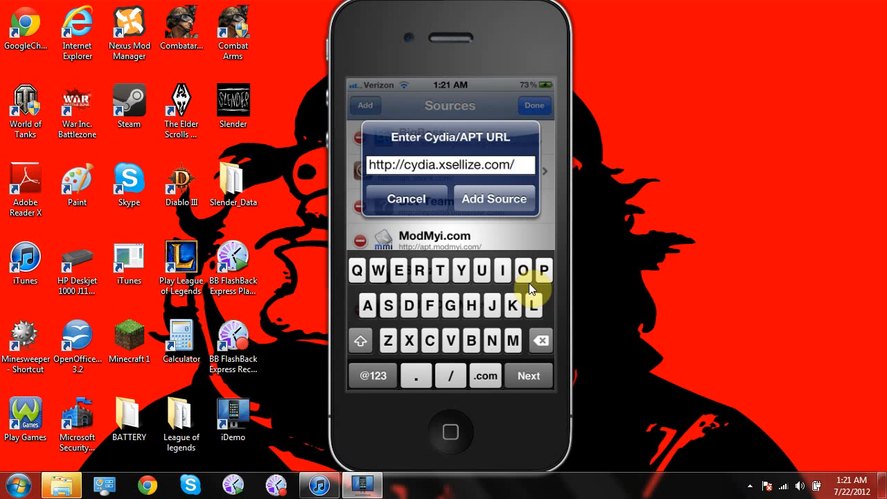
pyautogui.click(493, 199)
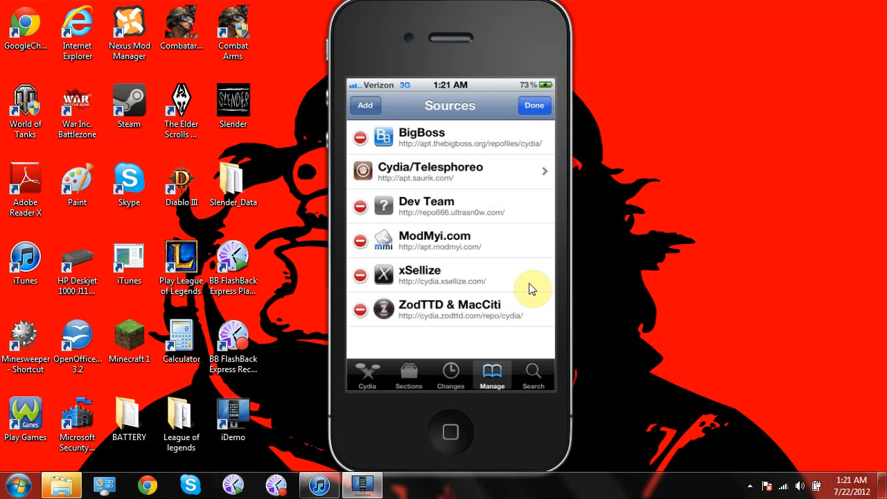
# Step: View Pandora Downloader 2.0.1 in the xSellize source, then exit Cydia to the home screen
pyautogui.click(534, 105)
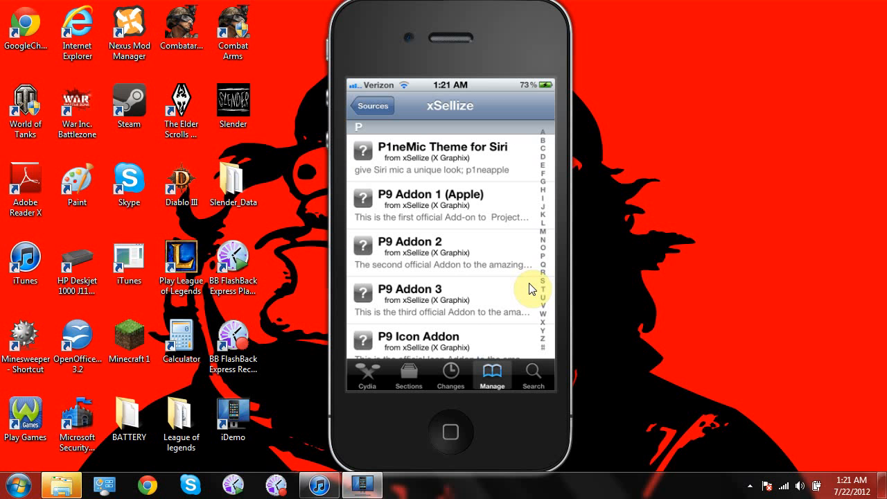
pyautogui.scroll(-3)
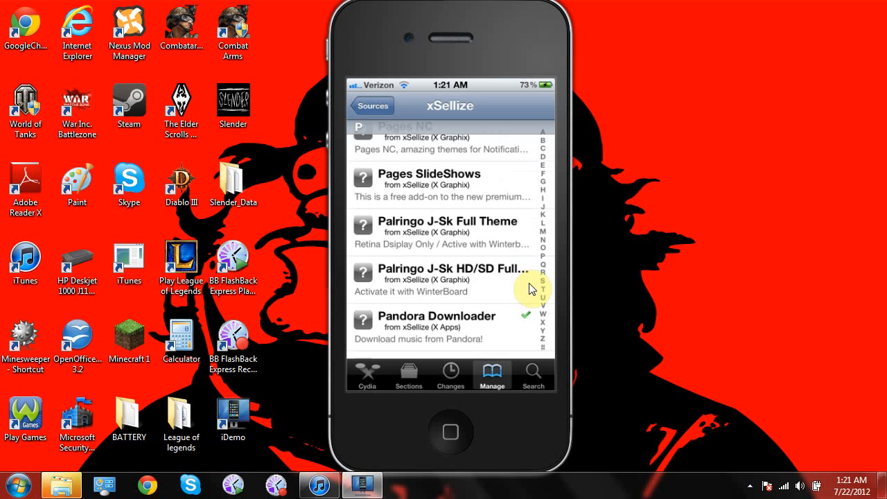
pyautogui.scroll(-3)
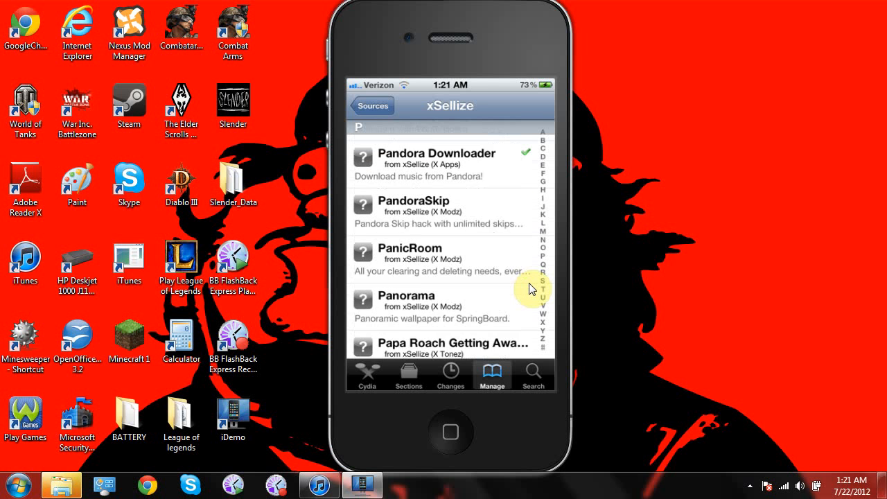
pyautogui.scroll(-3)
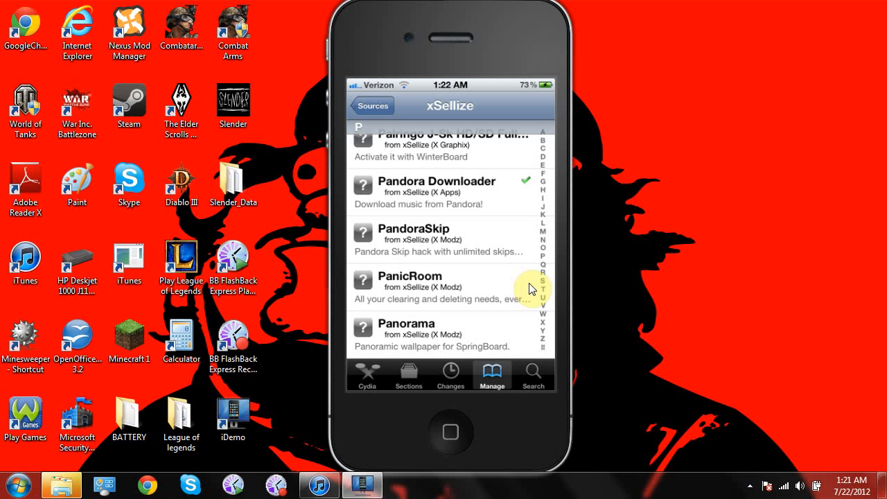
pyautogui.click(444, 192)
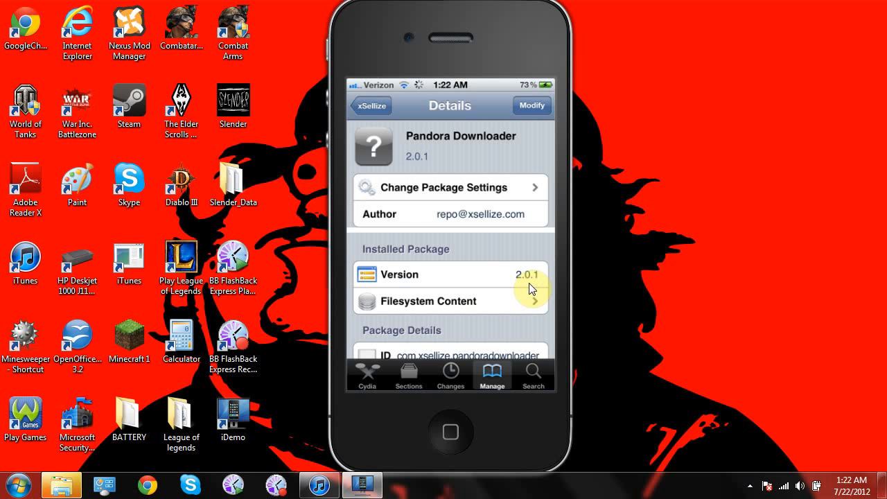
pyautogui.scroll(-3)
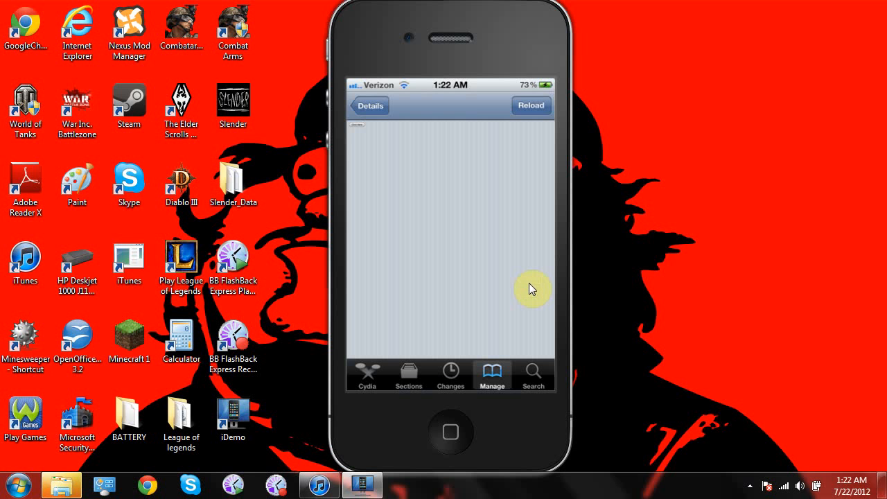
pyautogui.click(530, 105)
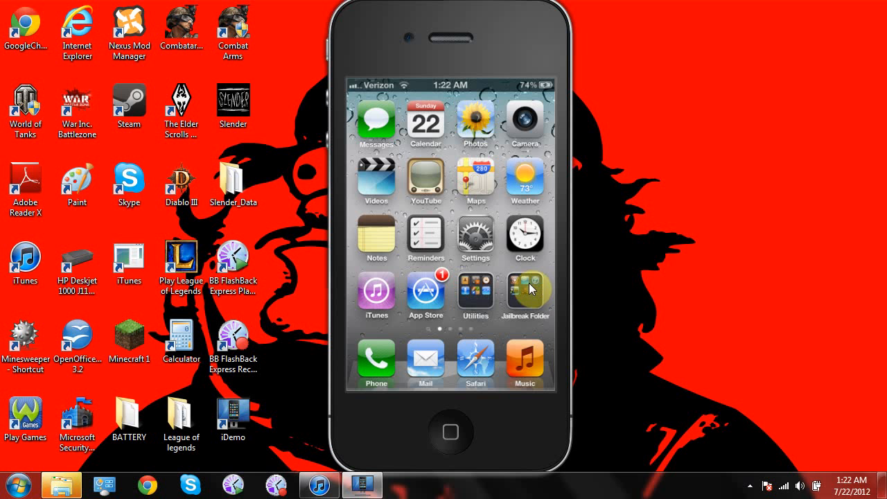
# Step: Check Downloader's Music list and unlimited-skips, ads-disabled Settings, then return home
pyautogui.click(525, 291)
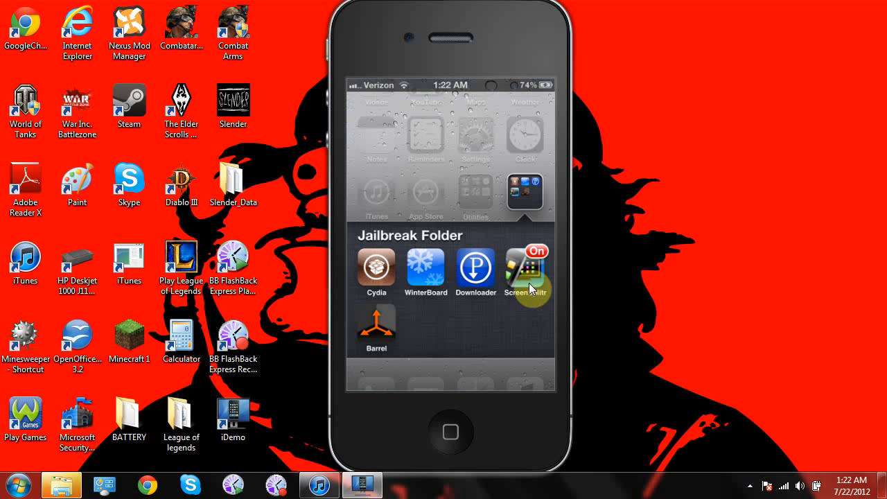
pyautogui.click(527, 270)
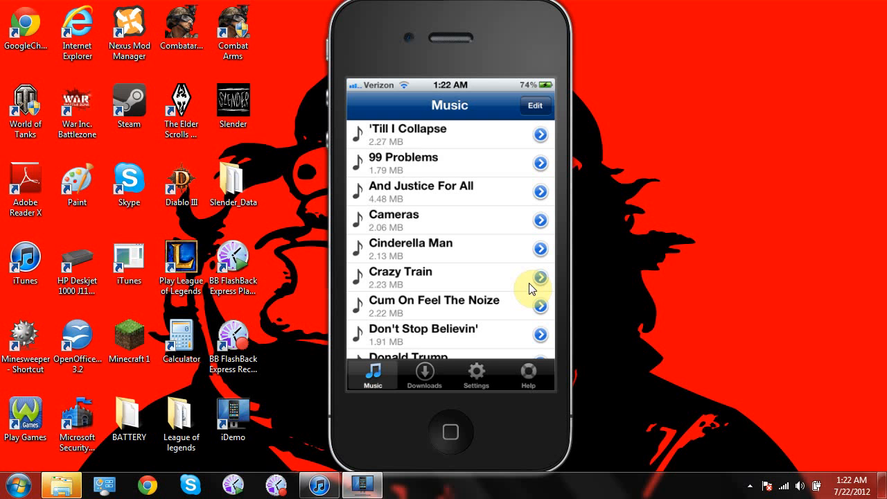
pyautogui.click(424, 375)
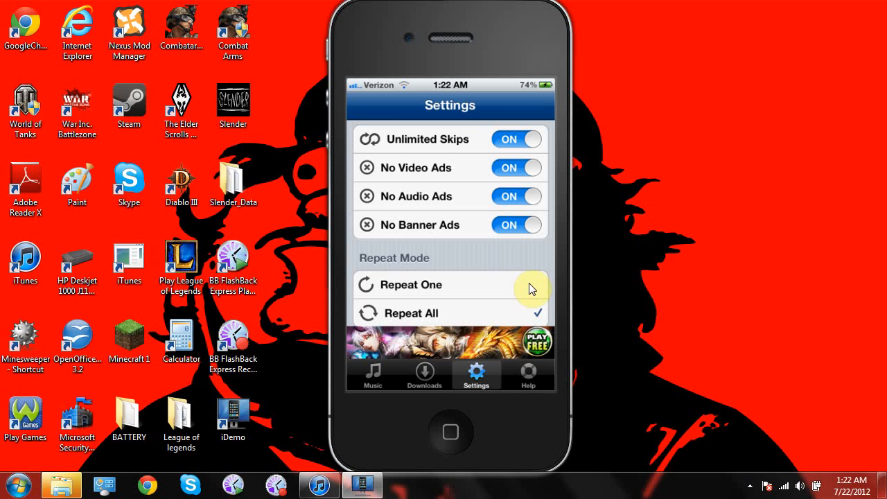
pyautogui.scroll(-3)
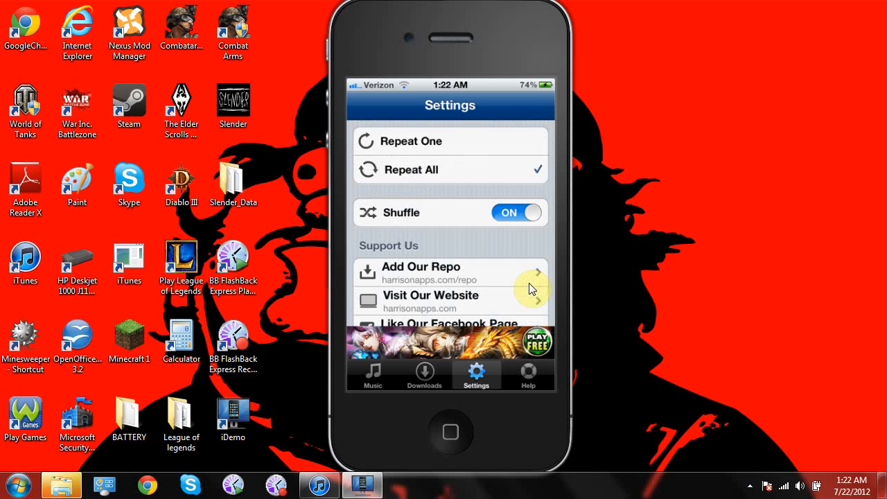
pyautogui.scroll(-3)
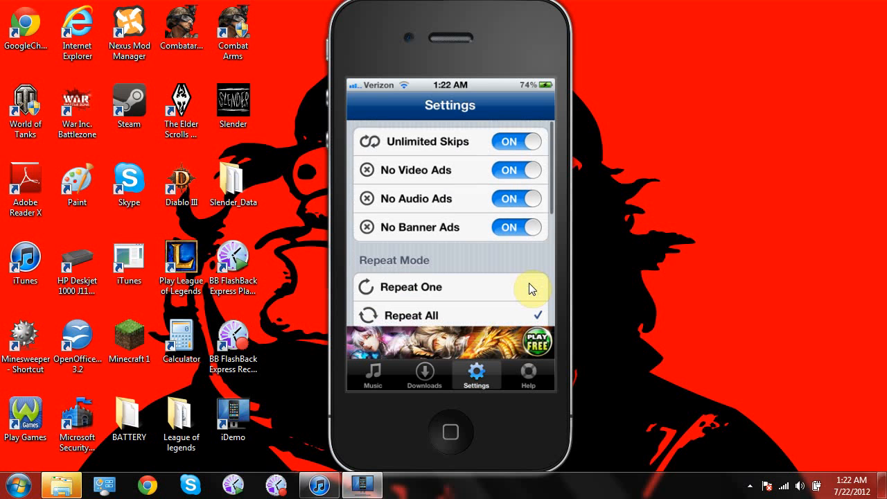
pyautogui.click(424, 375)
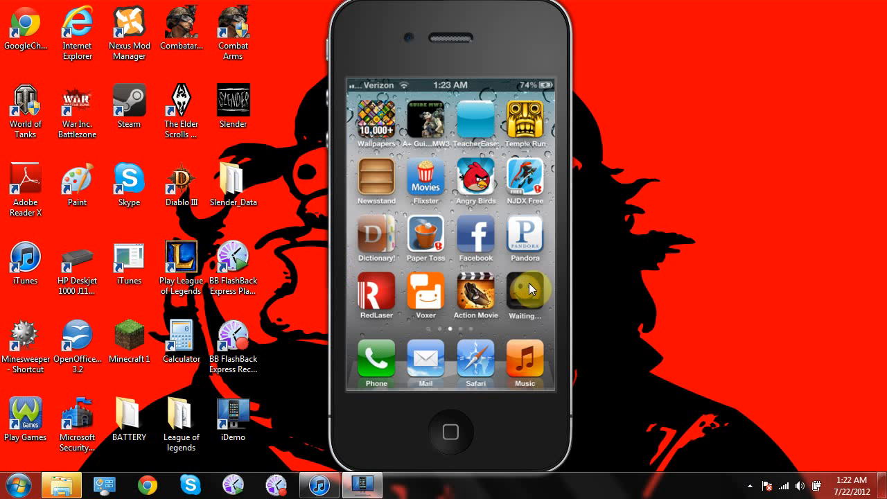
# Step: Play Metallica Radio in Pandora and save the current song, No Remorse
pyautogui.click(525, 239)
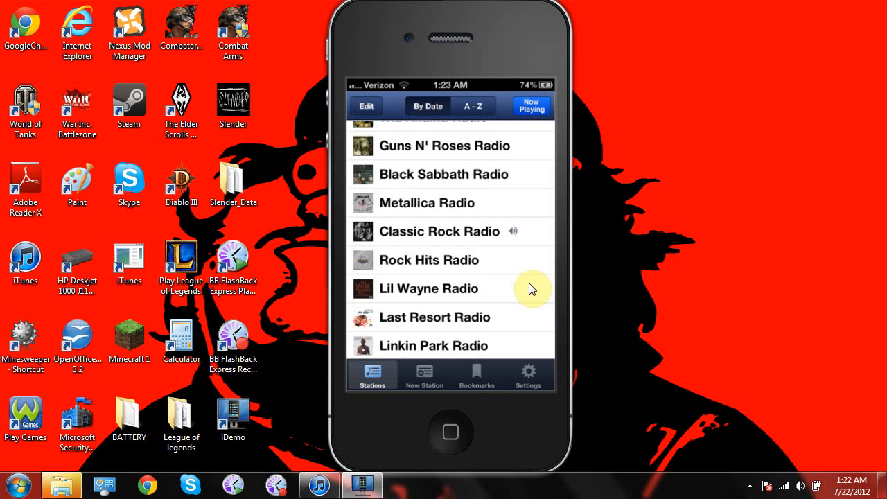
pyautogui.click(426, 202)
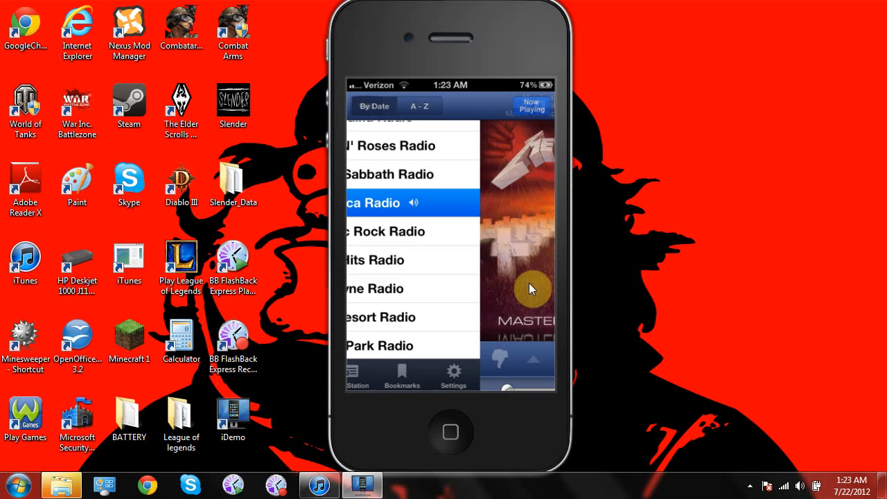
pyautogui.click(531, 107)
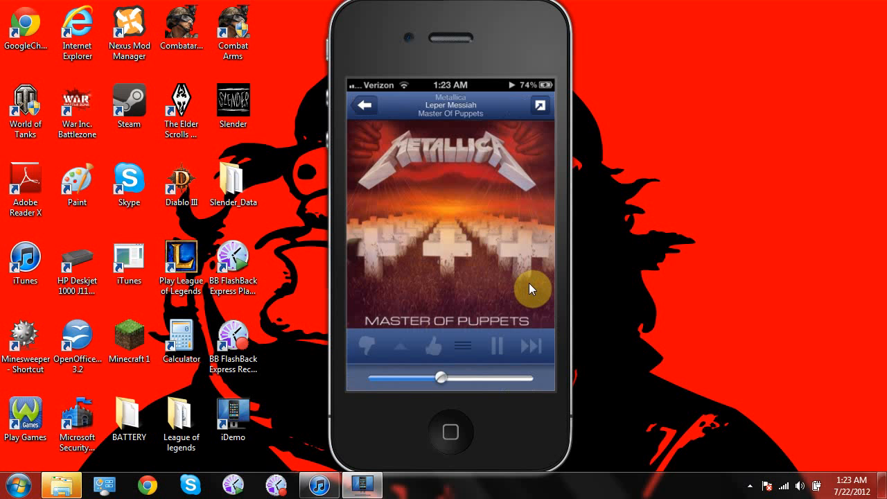
pyautogui.moveTo(440, 377); pyautogui.dragTo(531, 377)
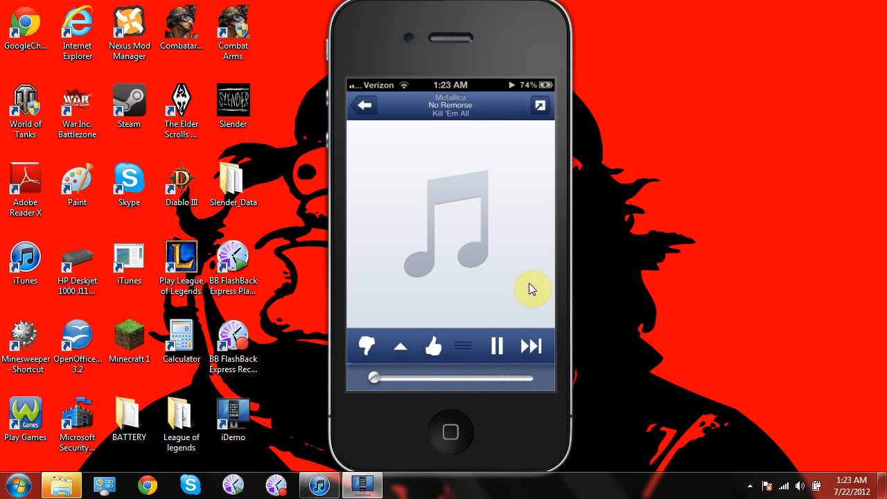
pyautogui.click(462, 345)
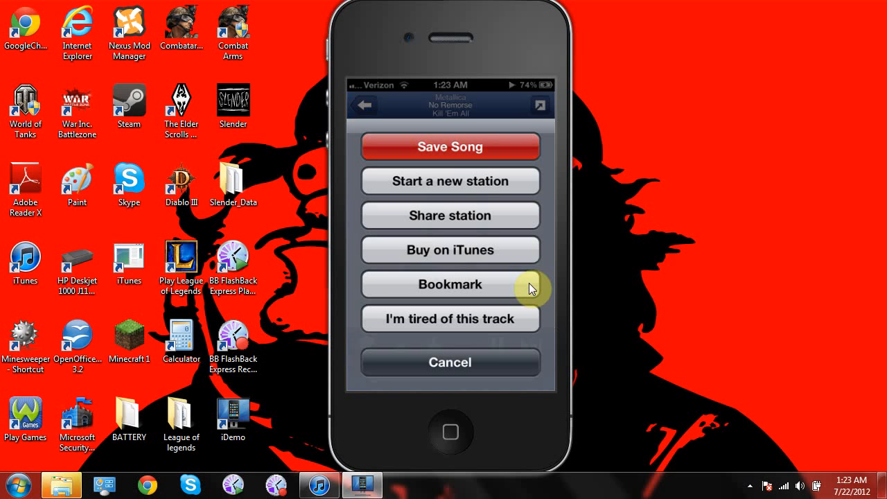
pyautogui.click(450, 146)
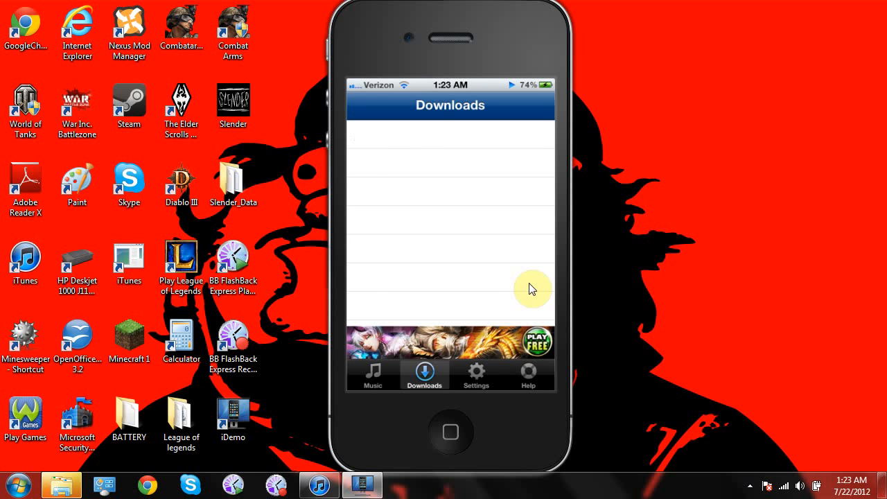
# Step: Scroll Downloader's Music list past songs like Toxicity and When I'm Gone
pyautogui.click(372, 374)
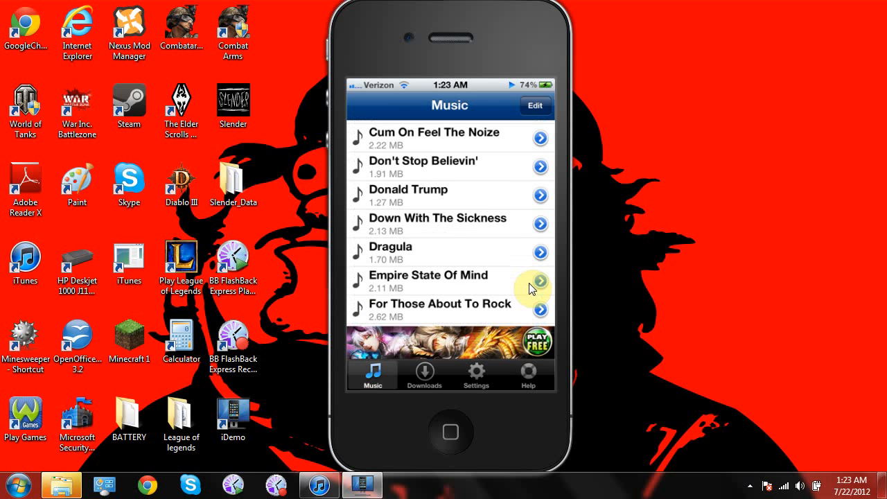
pyautogui.scroll(-3)
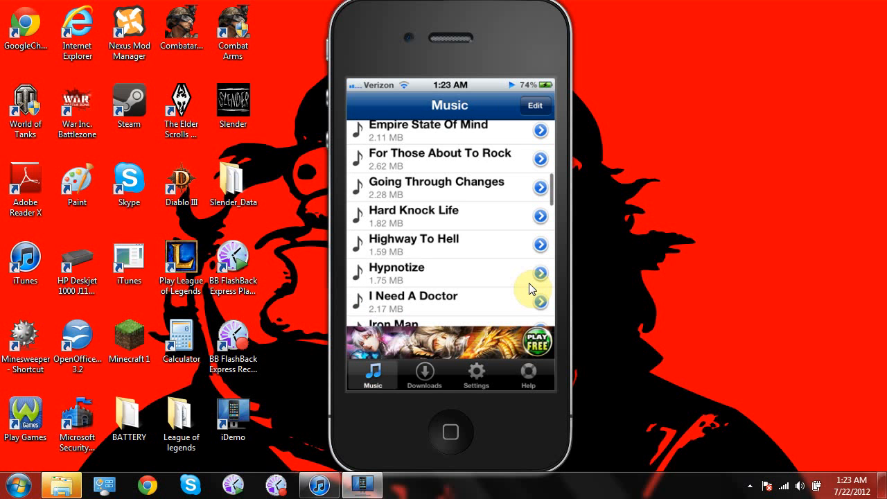
pyautogui.scroll(-3)
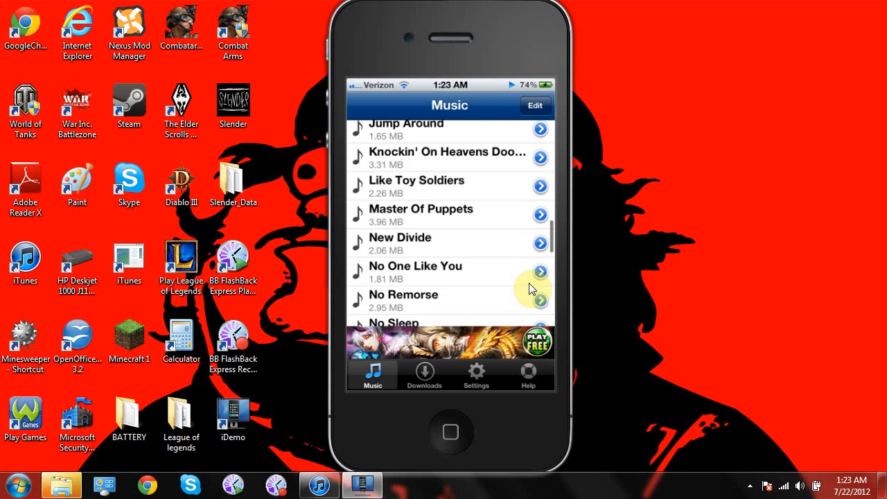
pyautogui.scroll(-3)
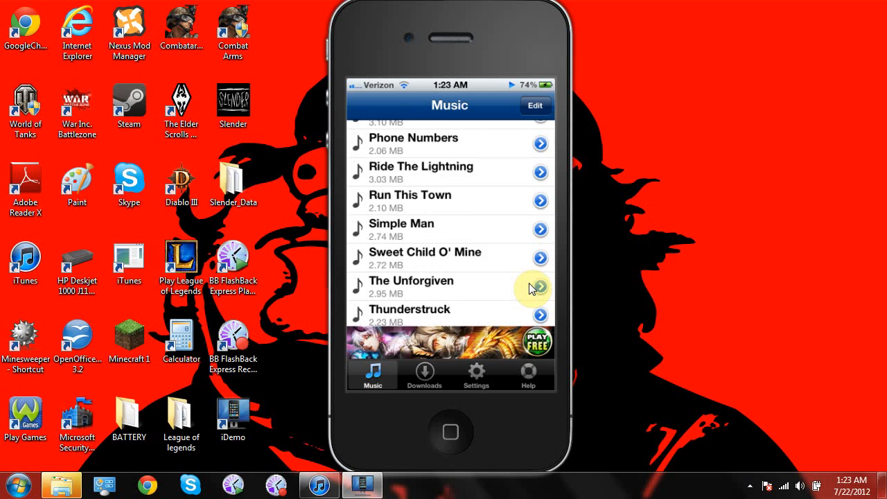
pyautogui.scroll(-3)
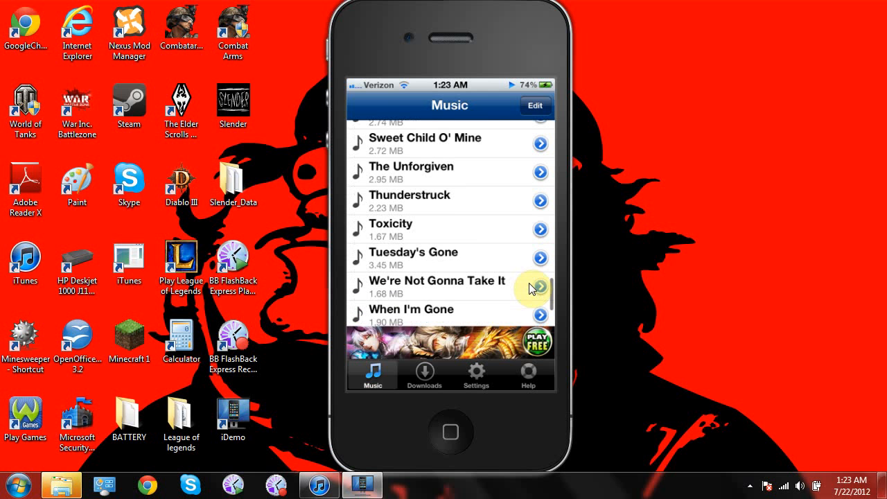